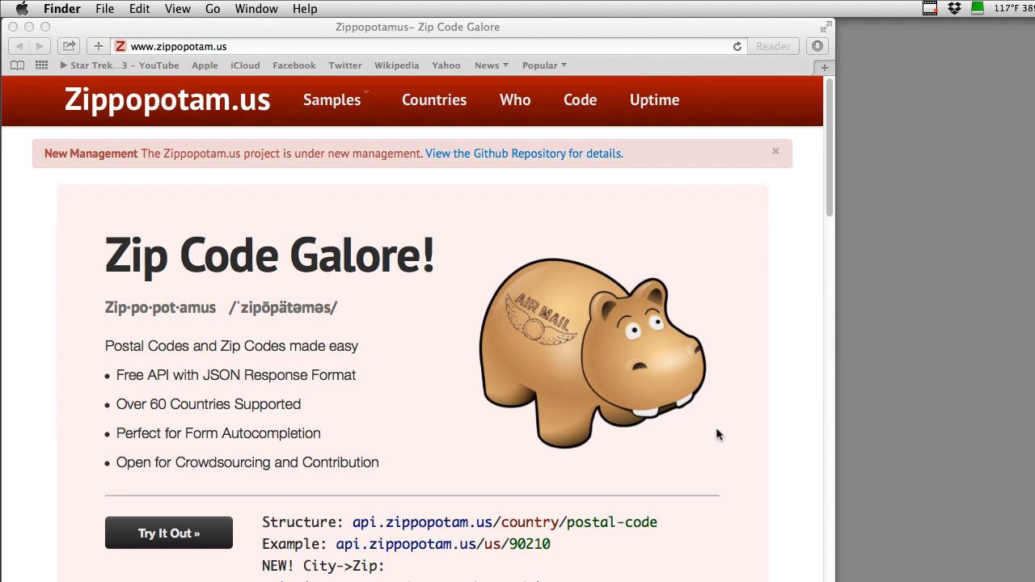
pyautogui.moveTo(457, 113)
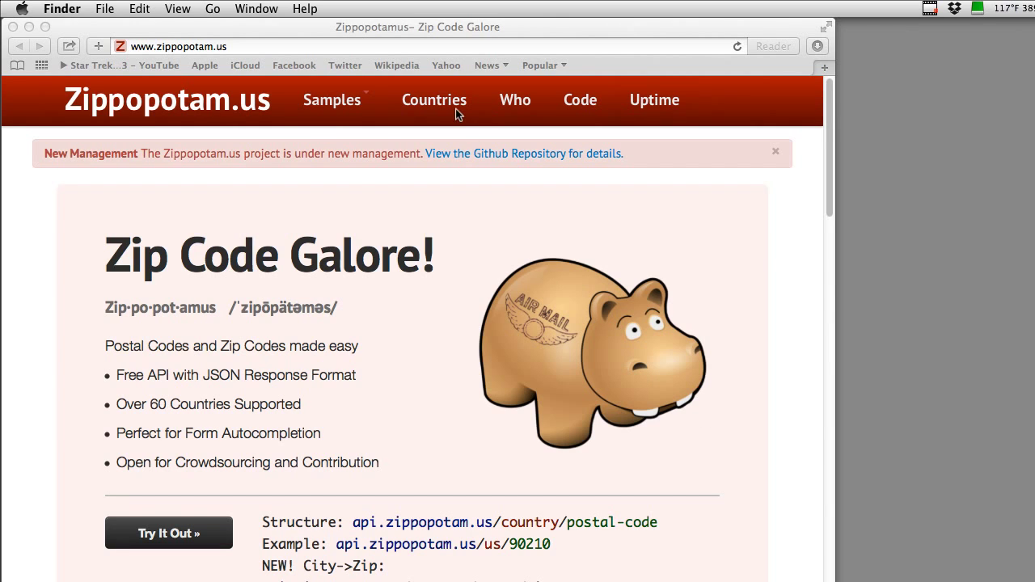
# - Show Zippopotam.us's Countries Supported table and scroll through the country codes and postal ranges
pyautogui.click(433, 99)
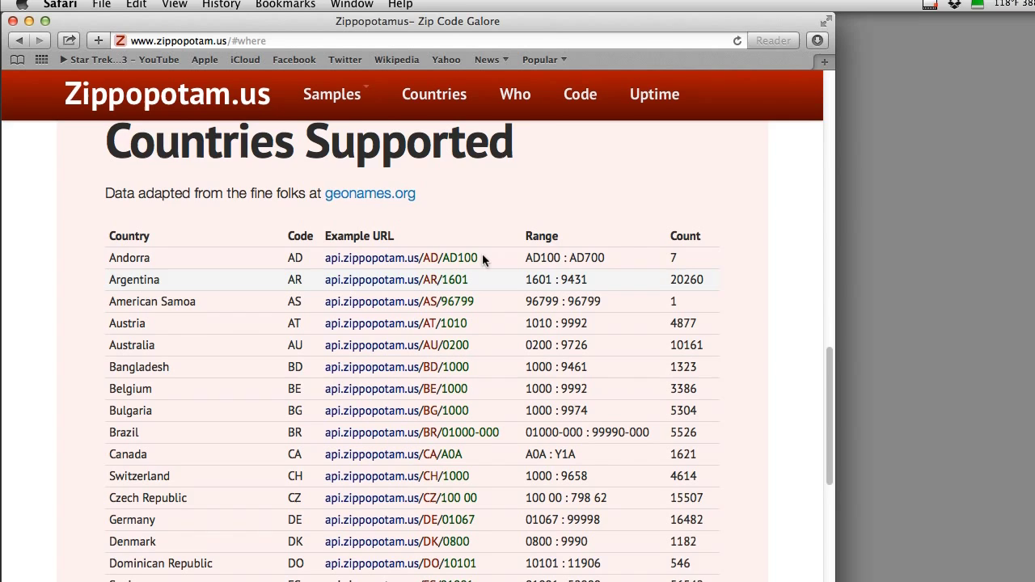
pyautogui.scroll(-3)
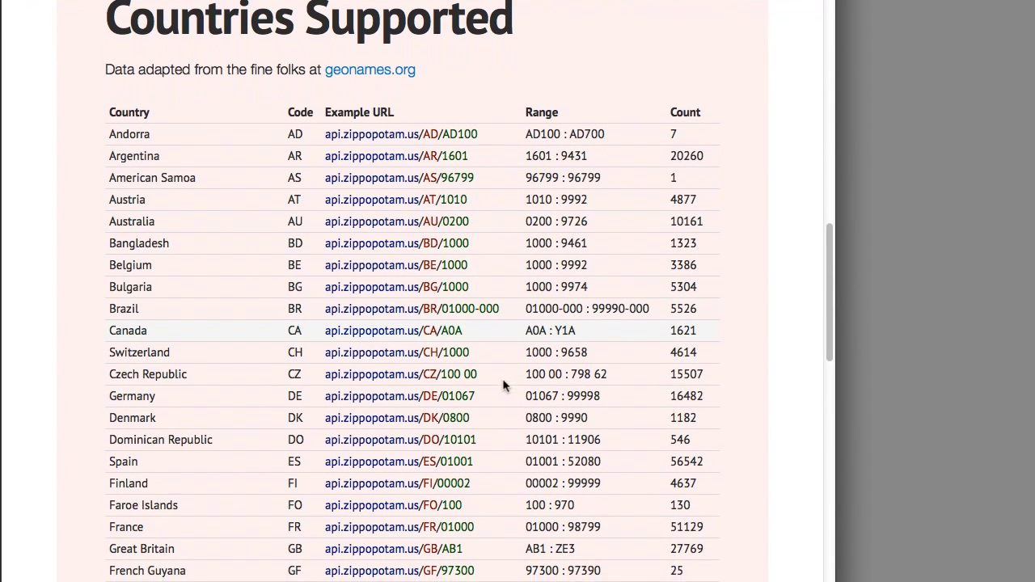
pyautogui.scroll(-3)
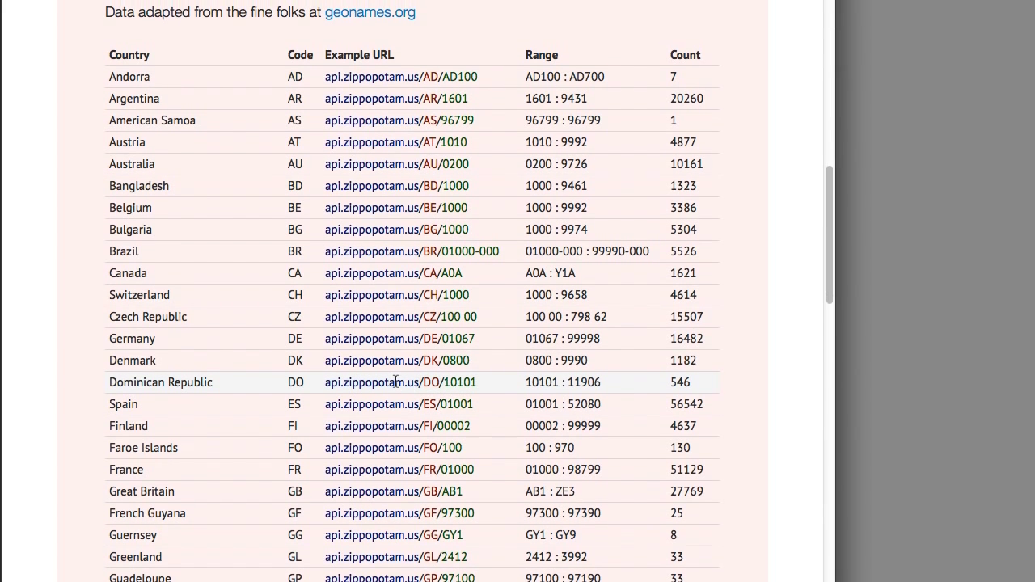
pyautogui.scroll(3)
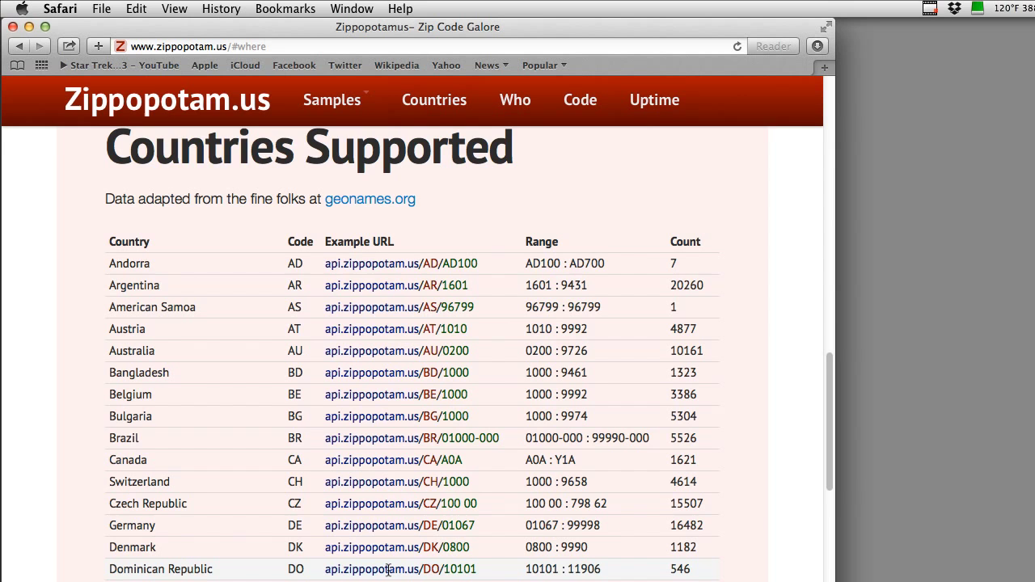
pyautogui.moveTo(550, 27)
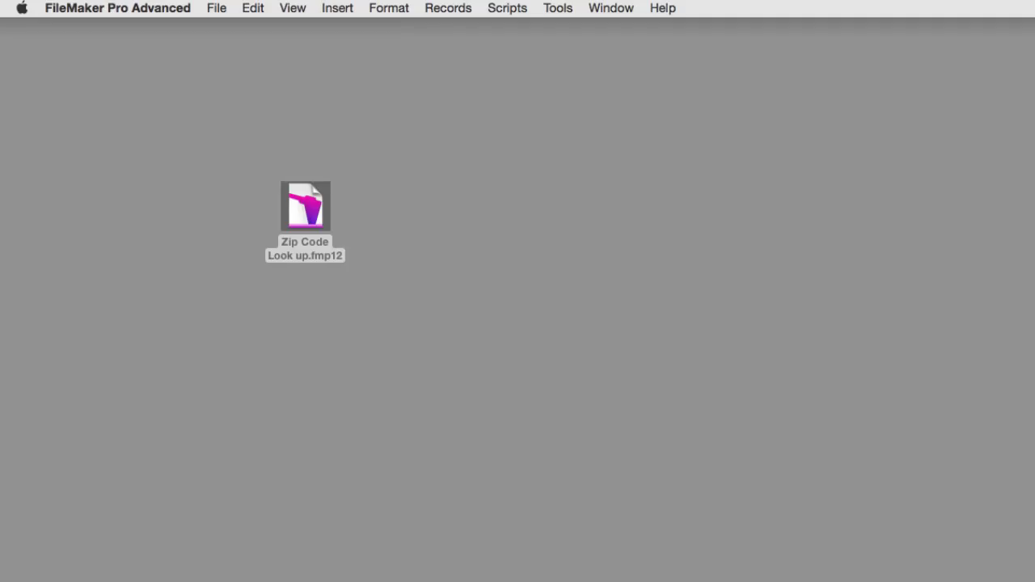
# - Open Zip Code Look up.fmp12 from the desktop in FileMaker Pro Advanced
pyautogui.doubleClick(305, 206)
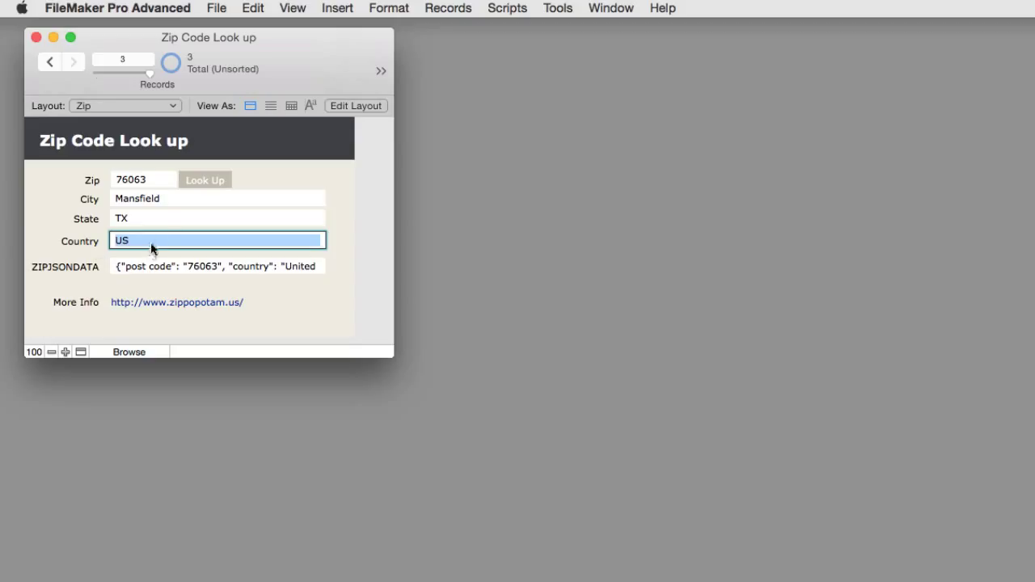
pyautogui.moveTo(202, 251)
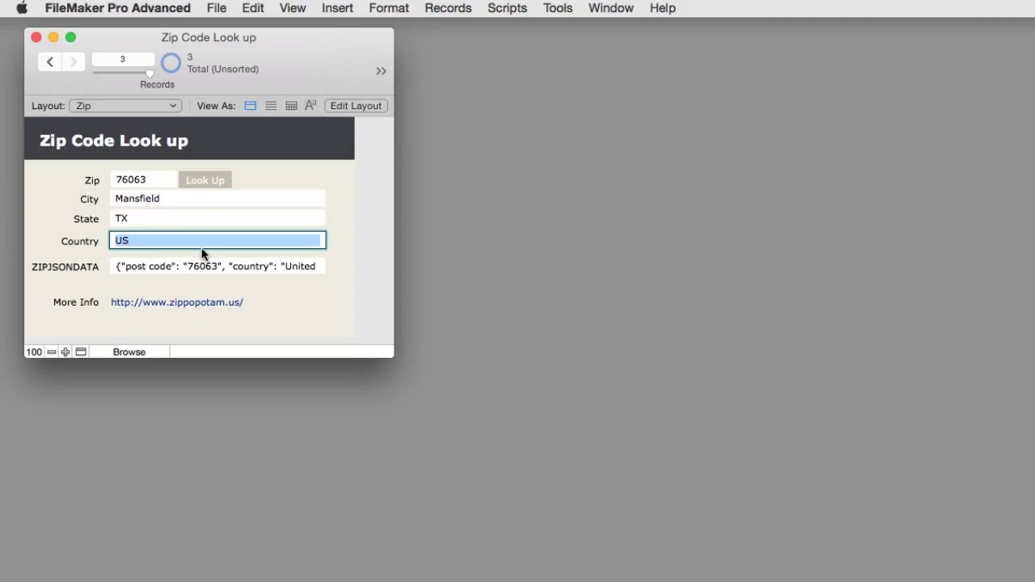
pyautogui.moveTo(341, 315)
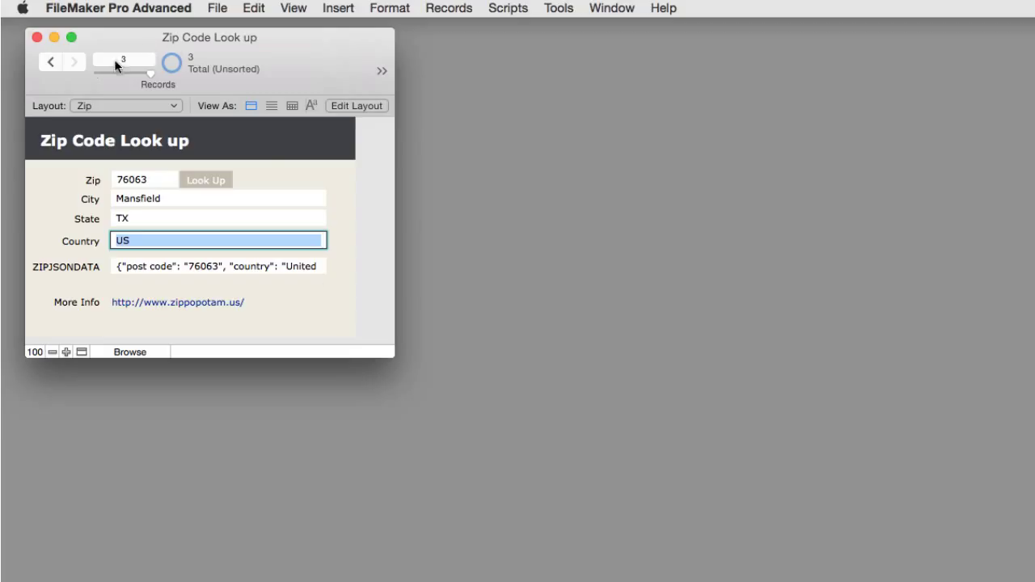
pyautogui.moveTo(49, 61)
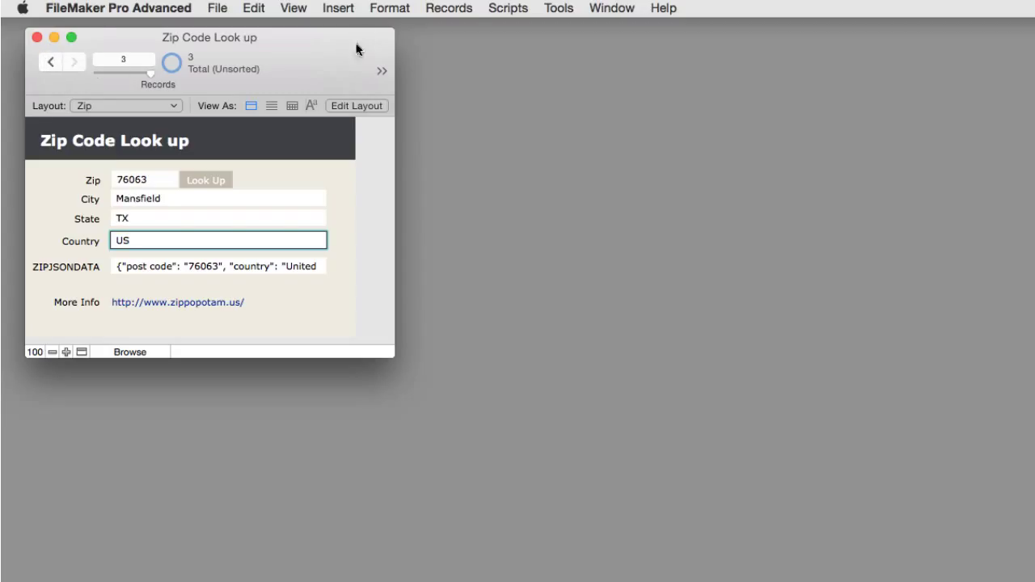
# - On record 1, enter zip 95945 and look it up as Grass Valley, CA, US
pyautogui.click(49, 62)
pyautogui.write('9')
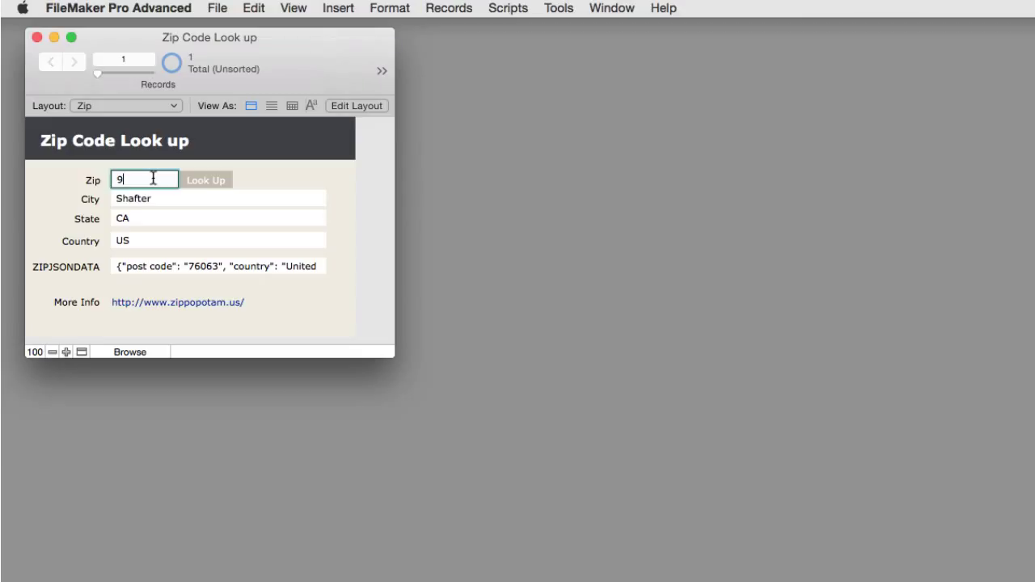
pyautogui.write('59')
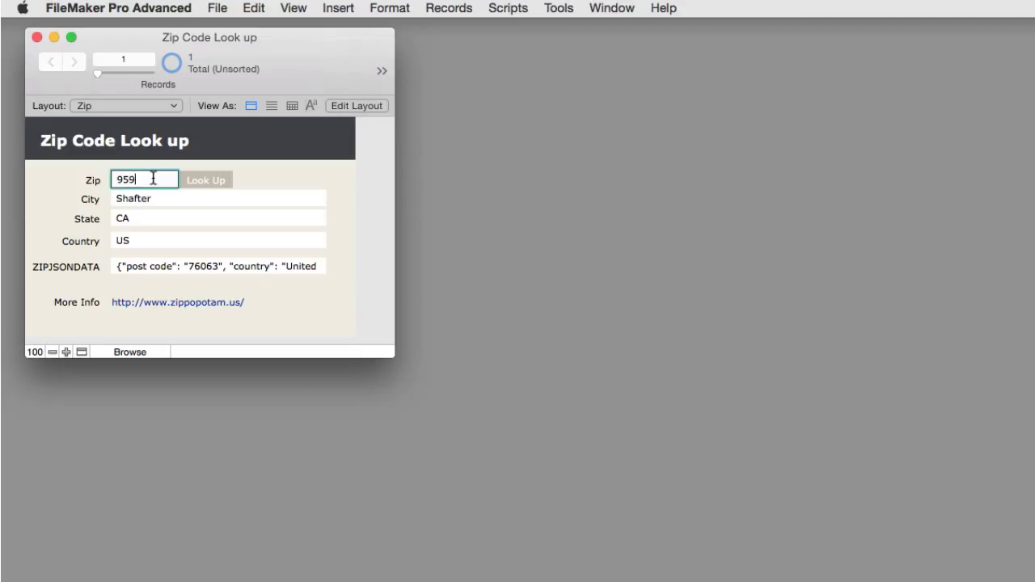
pyautogui.click(206, 179)
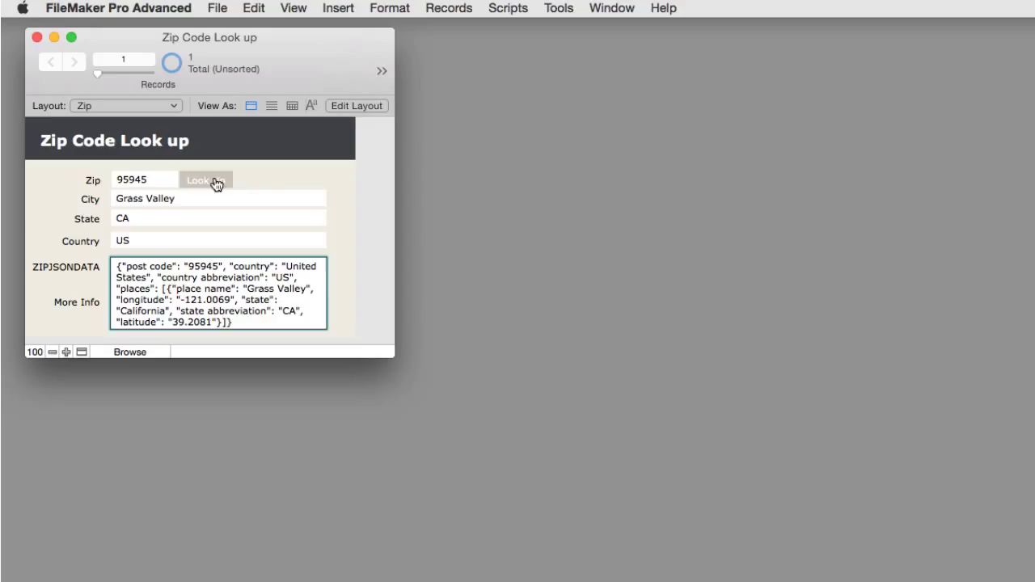
pyautogui.click(206, 179)
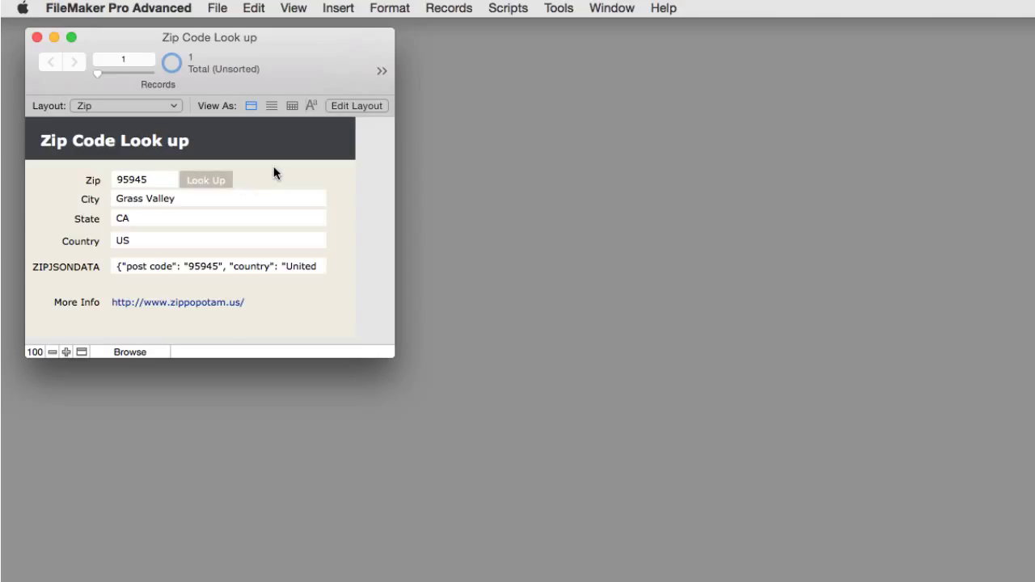
pyautogui.moveTo(279, 171)
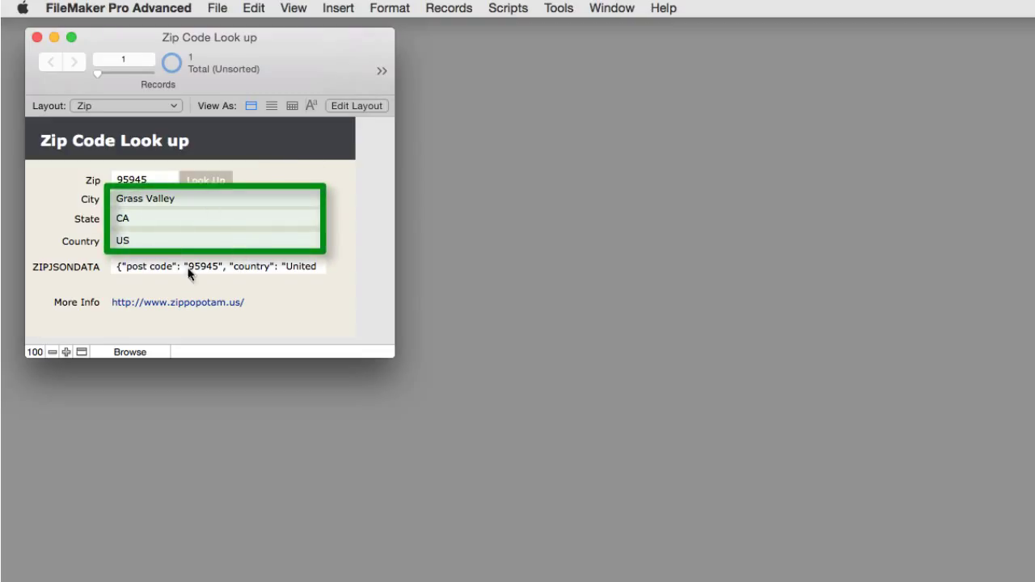
pyautogui.moveTo(337, 180)
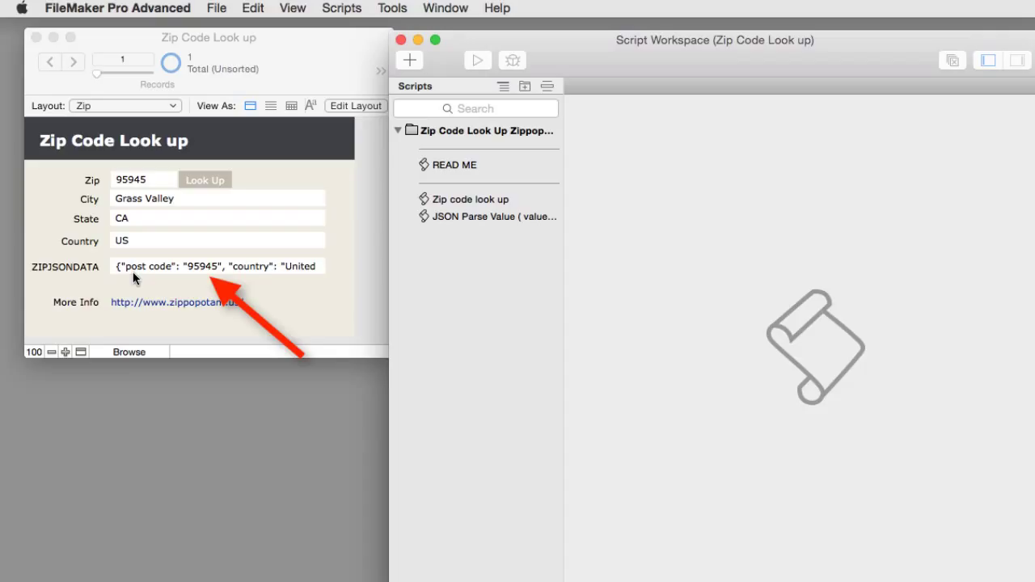
pyautogui.moveTo(126, 154)
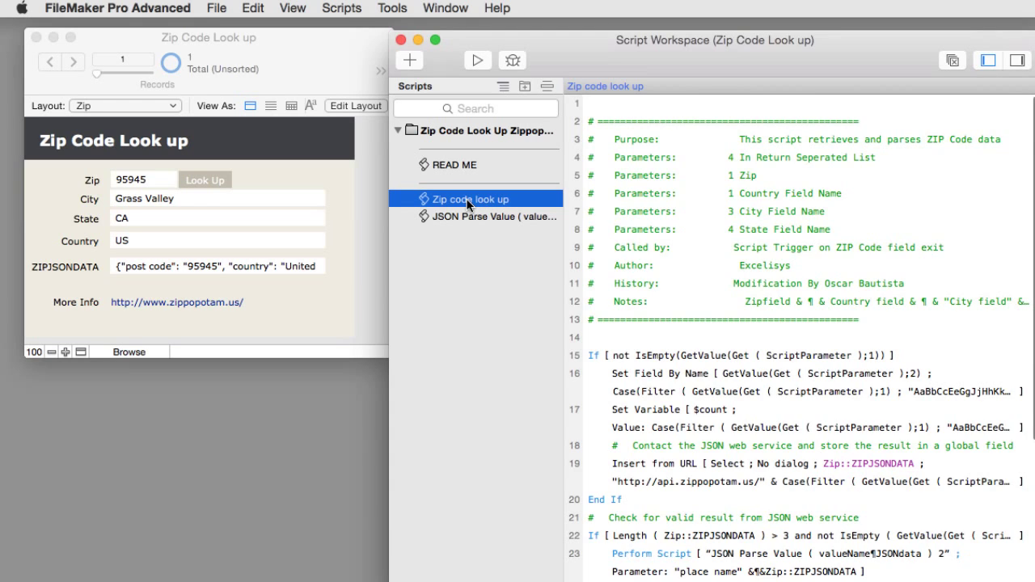
pyautogui.moveTo(740, 310)
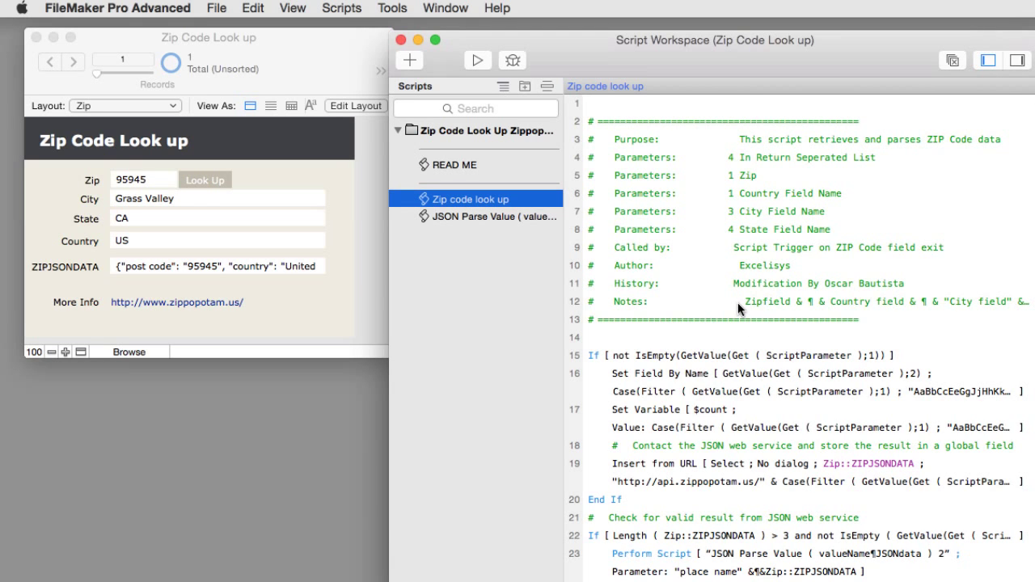
pyautogui.moveTo(752, 287)
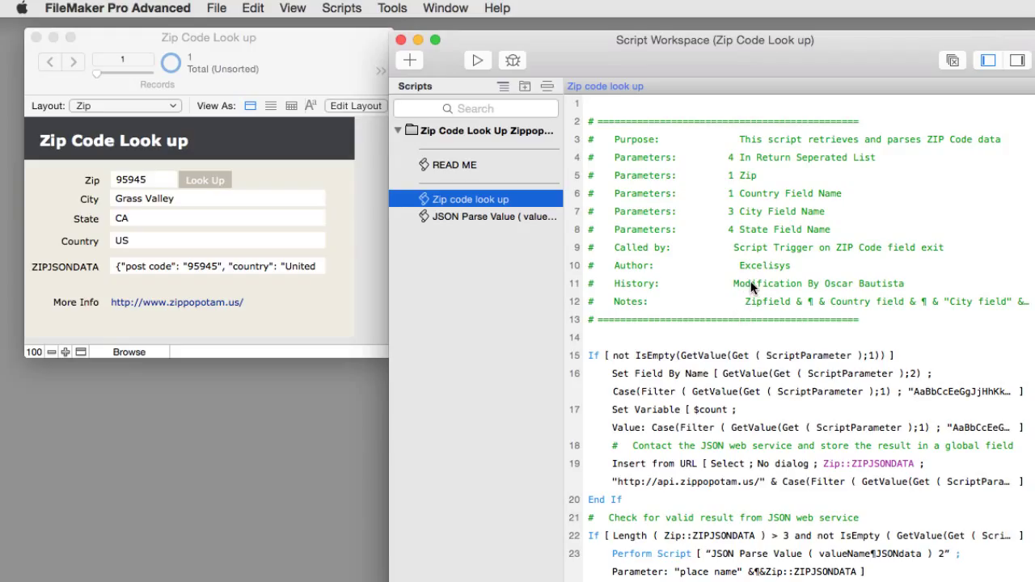
pyautogui.moveTo(769, 288)
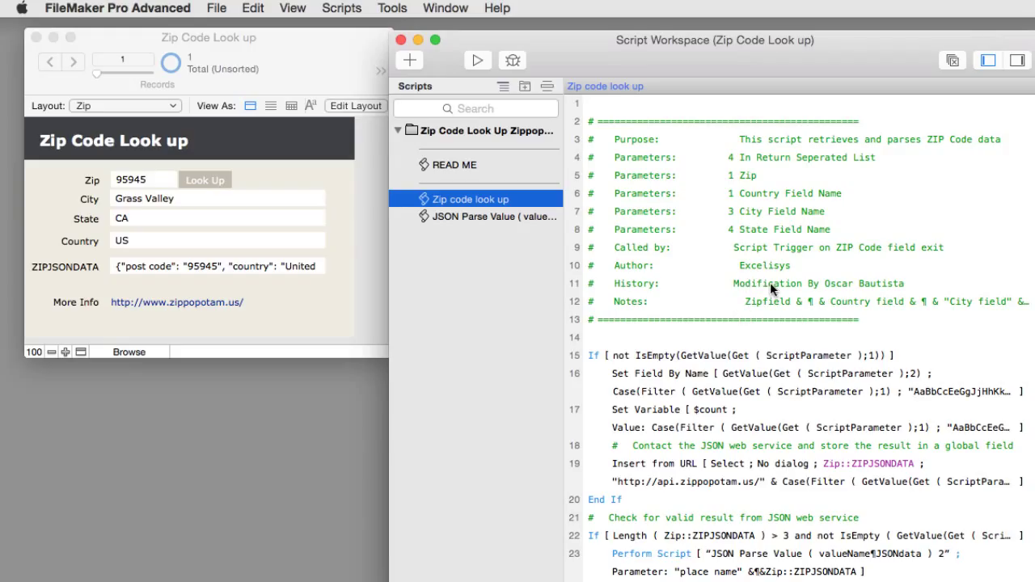
pyautogui.moveTo(772, 327)
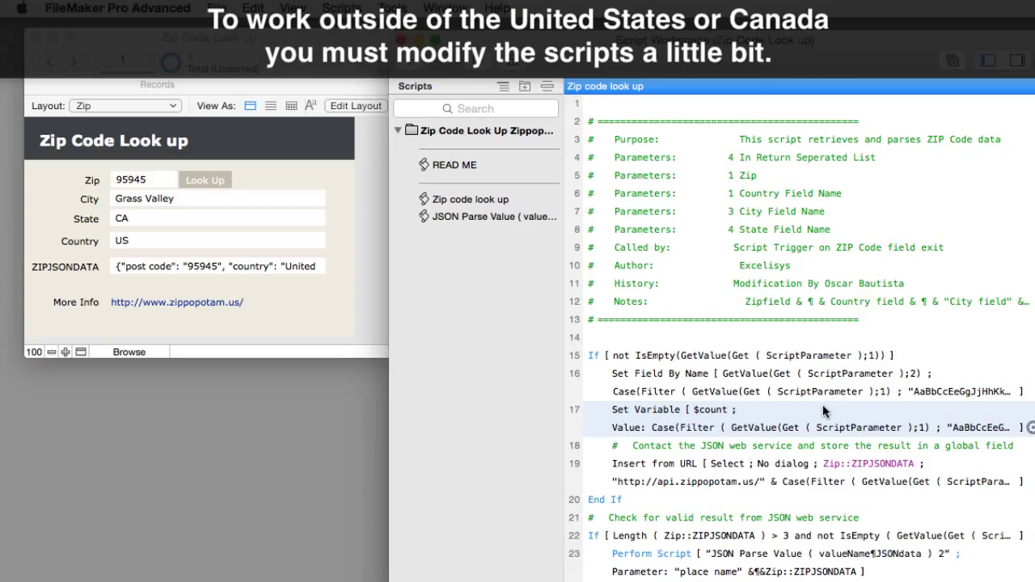
pyautogui.moveTo(830, 415)
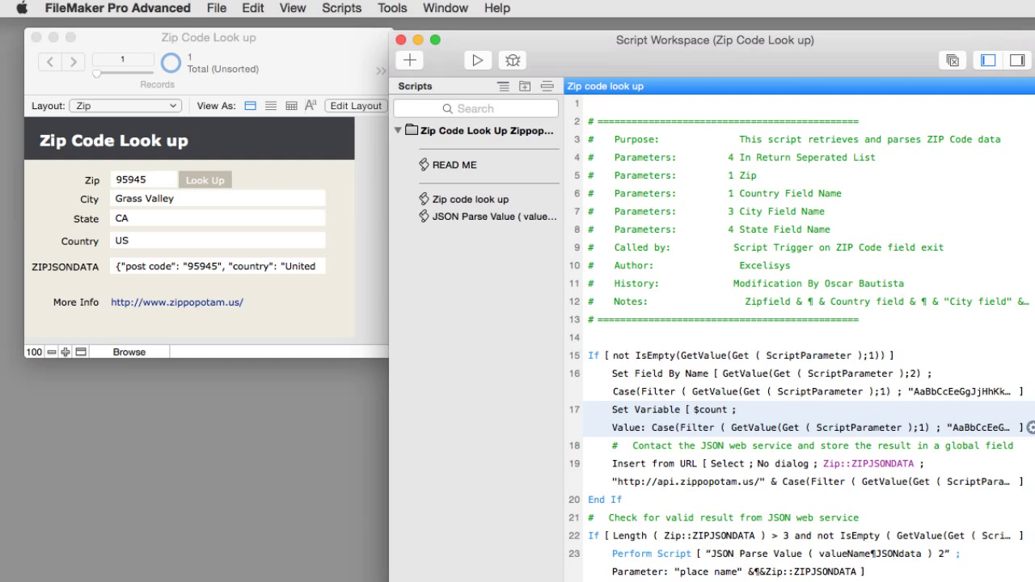
pyautogui.moveTo(887, 41)
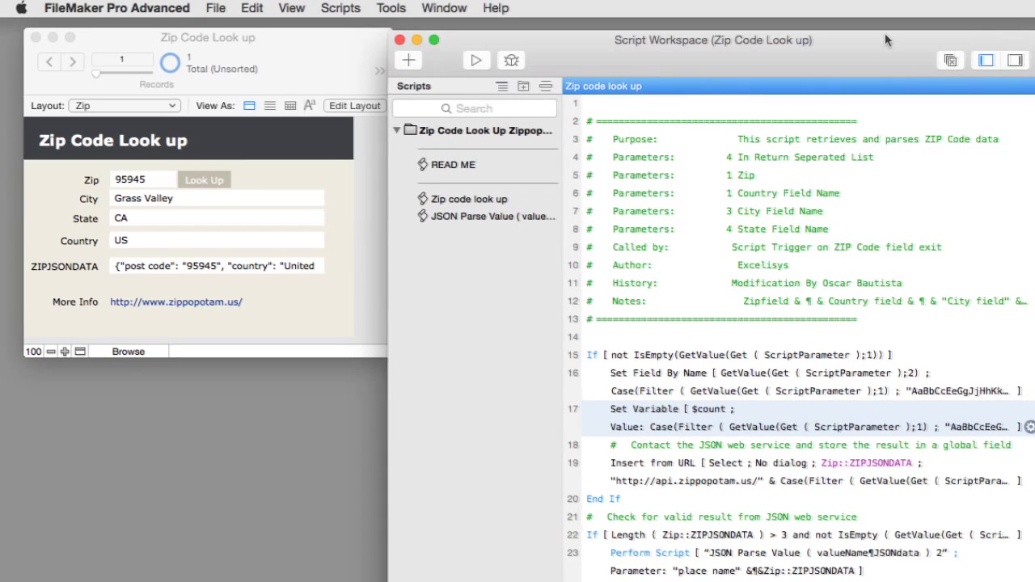
pyautogui.moveTo(752, 446)
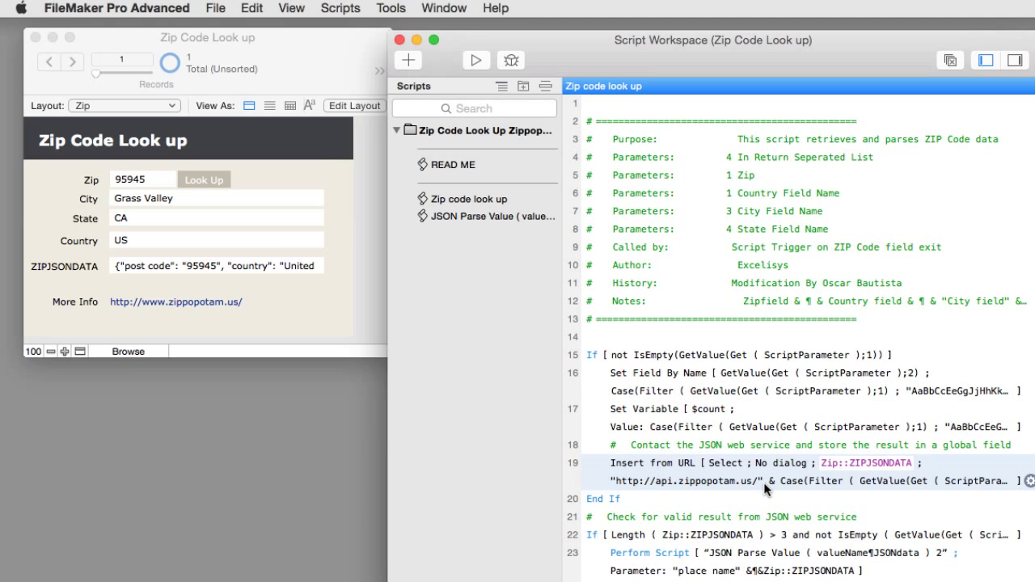
pyautogui.scroll(-3)
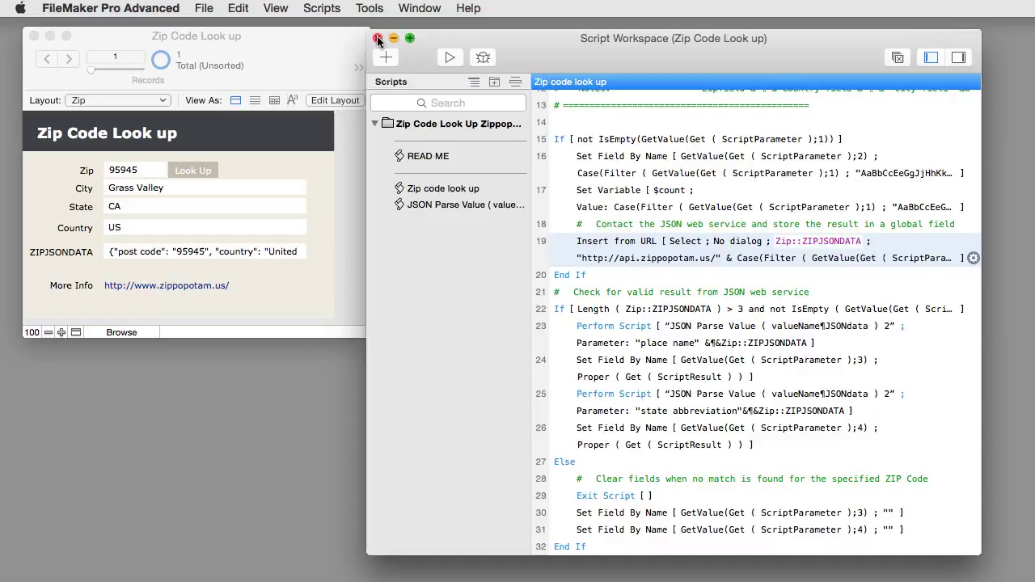
# - Close the Script Workspace and select the stored JSON response in the ZIPJSONDATA field
pyautogui.click(378, 38)
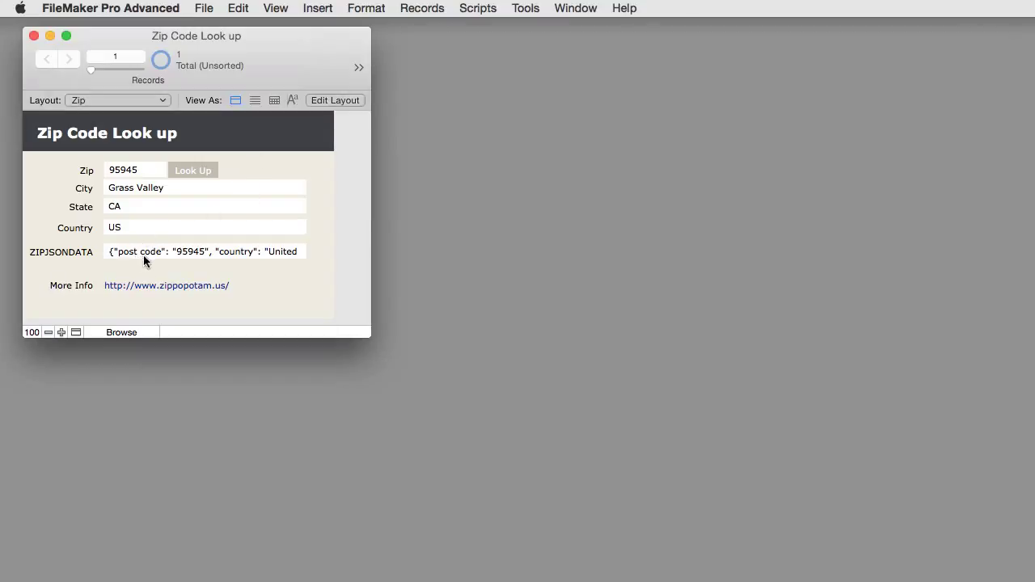
pyautogui.click(202, 251)
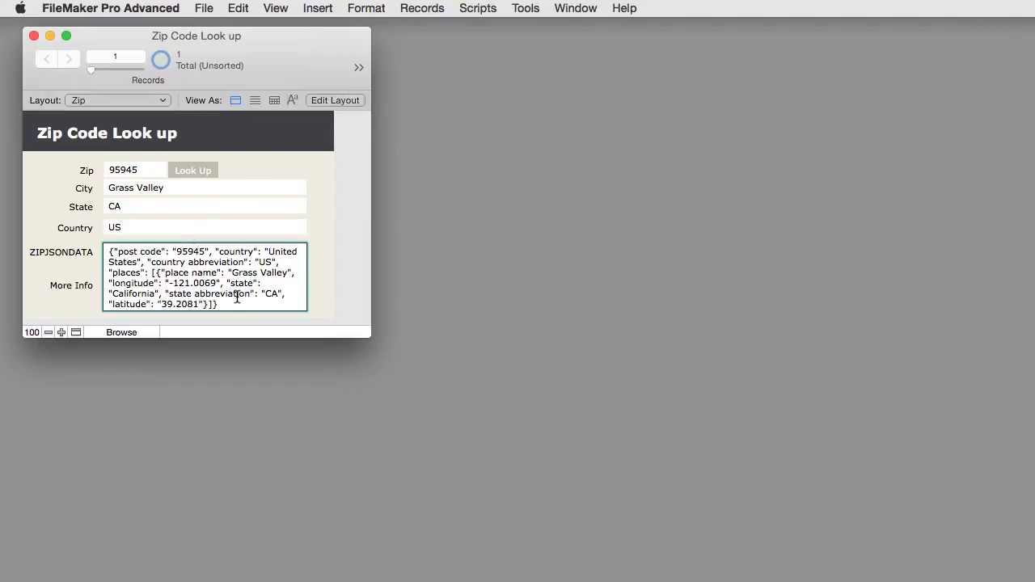
pyautogui.tripleClick(202, 279)
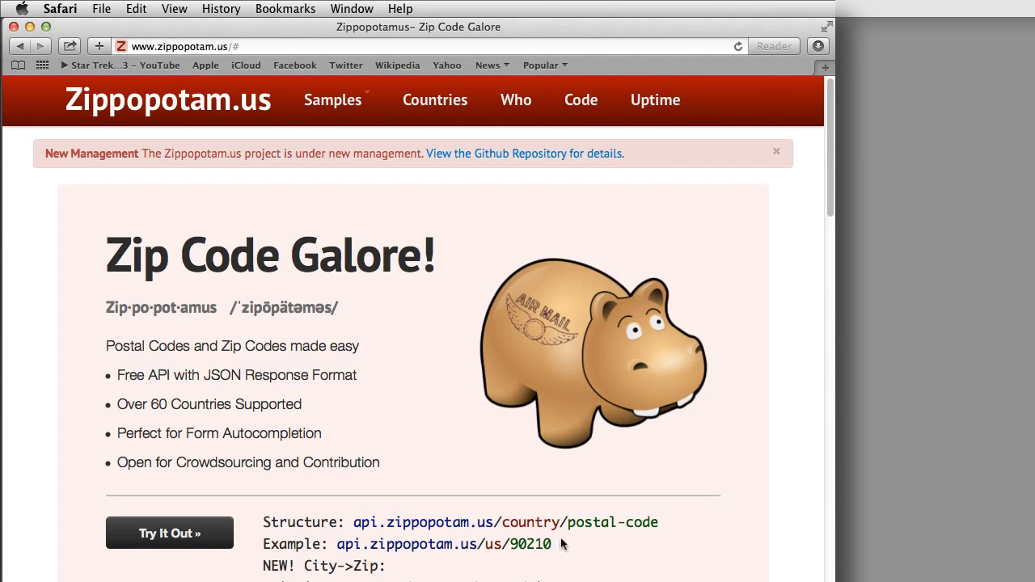
pyautogui.moveTo(536, 261)
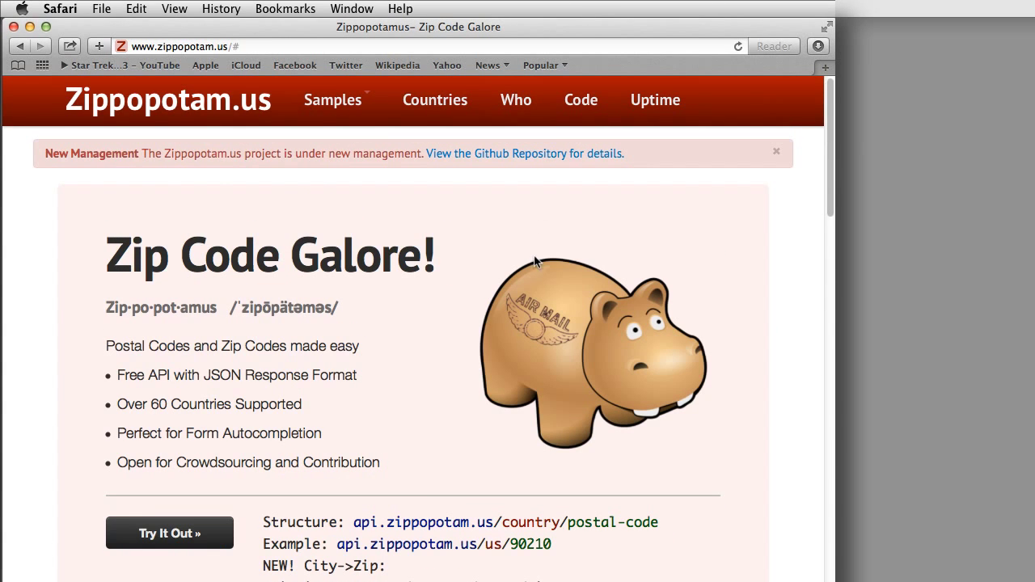
pyautogui.moveTo(570, 198)
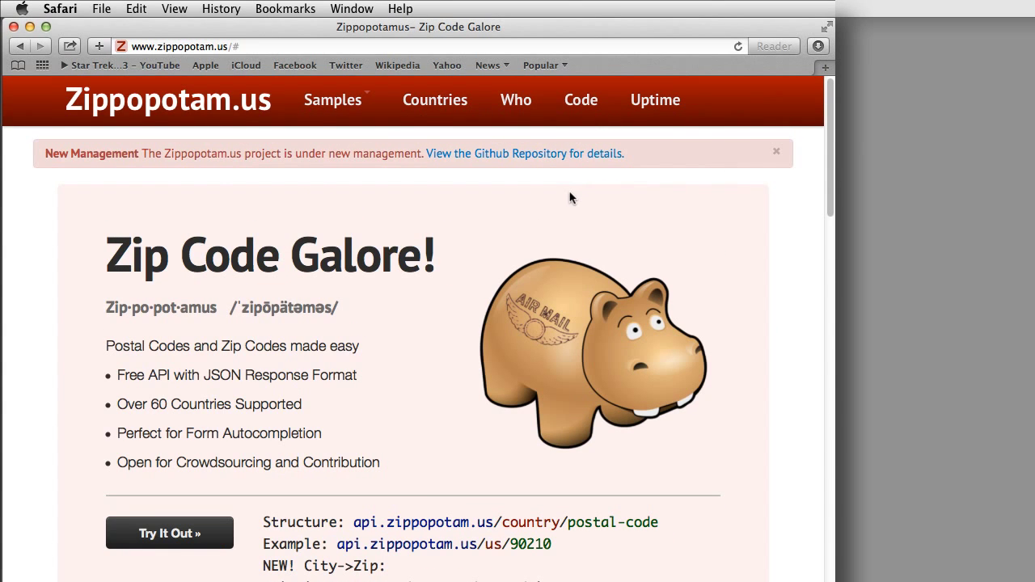
pyautogui.moveTo(532, 154)
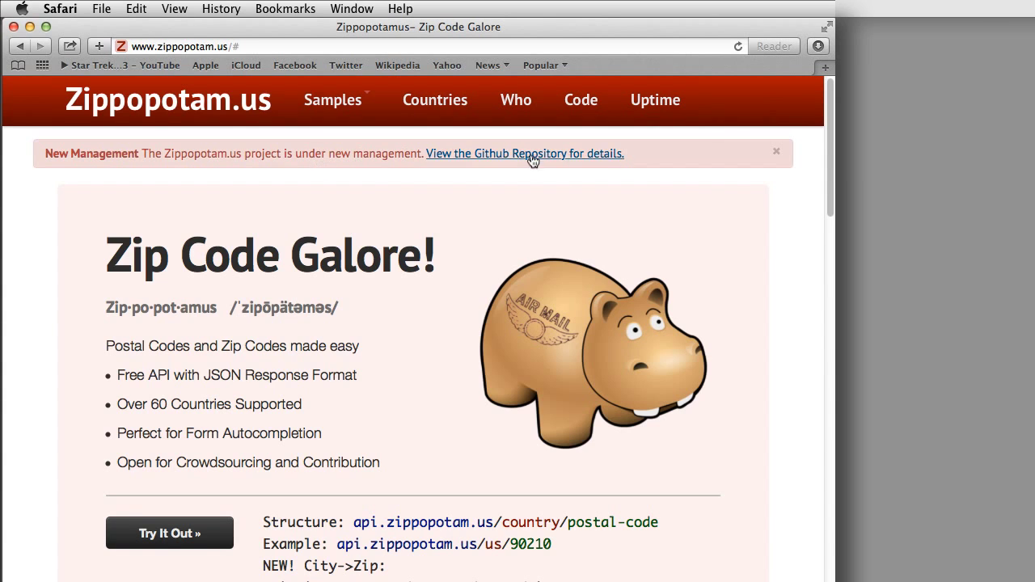
# - Follow the 'View the Github Repository for details' link in the New Management banner
pyautogui.click(523, 154)
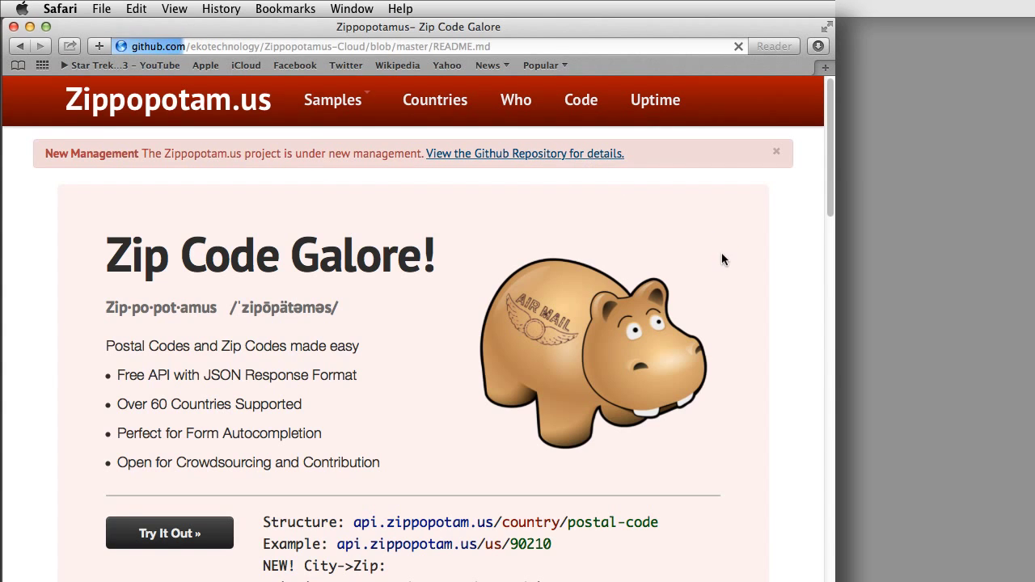
# - Scroll through the Zippopotamus-Cloud GitHub README to read its New Management notes
pyautogui.click(523, 153)
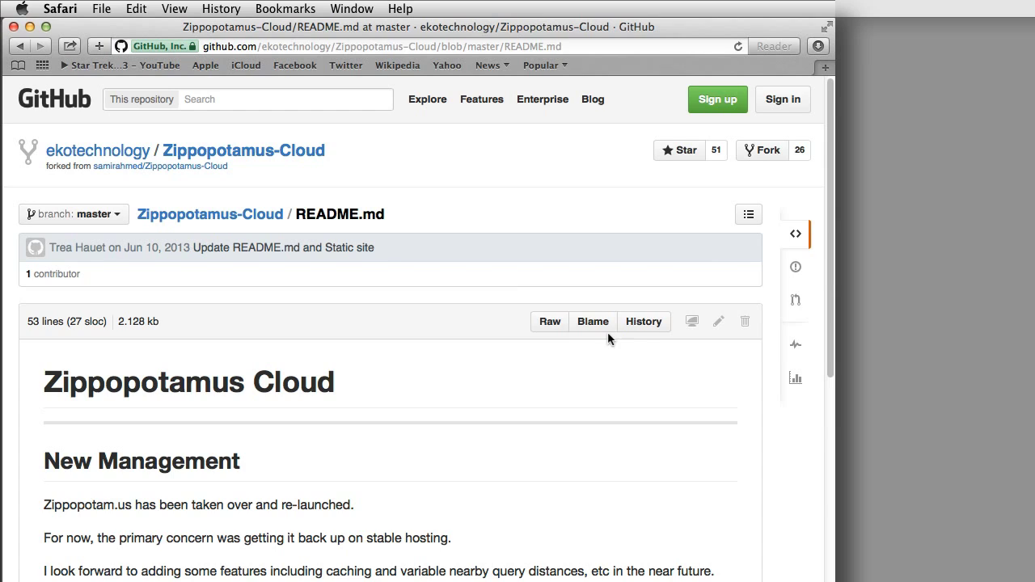
pyautogui.scroll(-3)
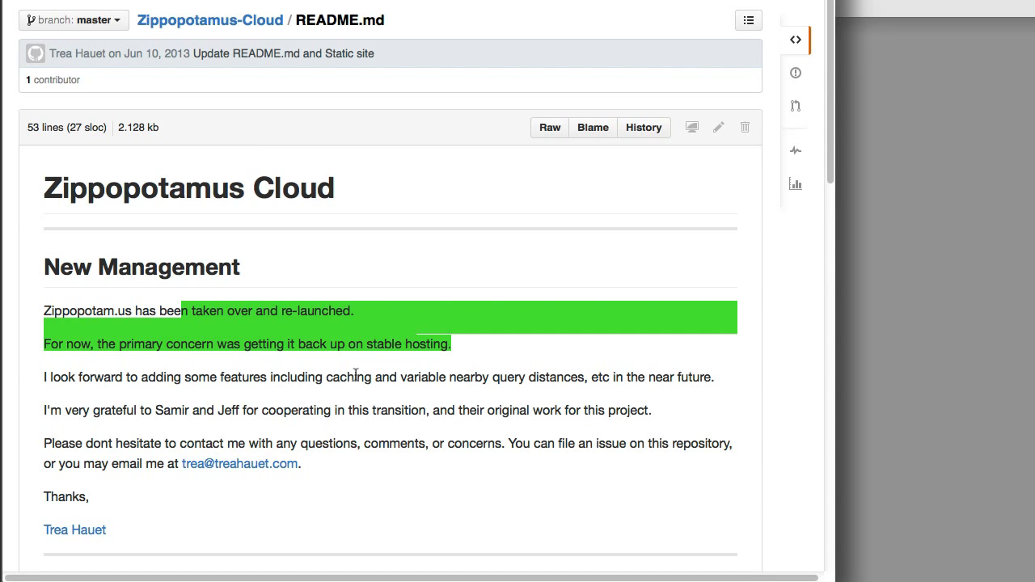
pyautogui.scroll(3)
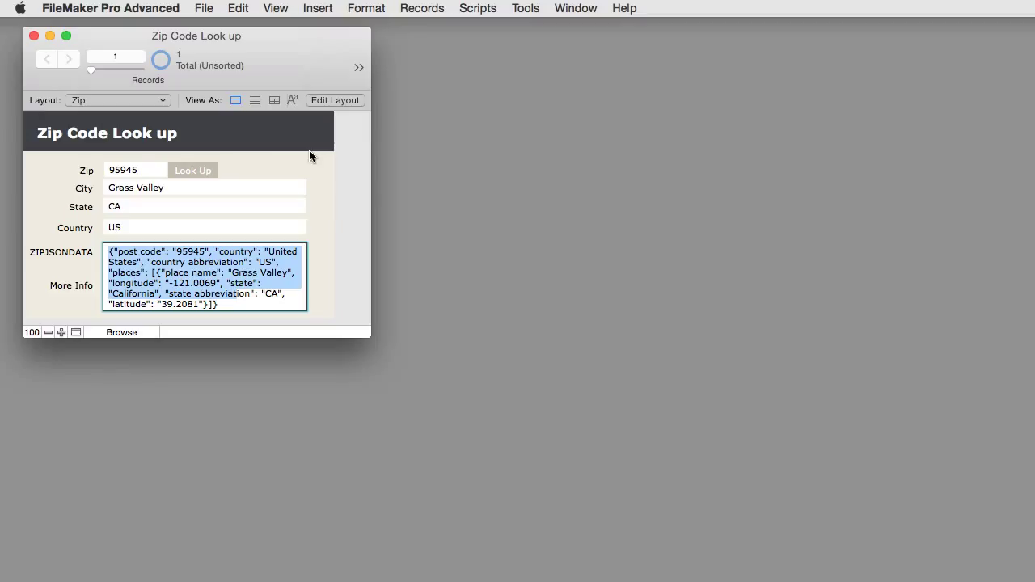
pyautogui.moveTo(317, 141)
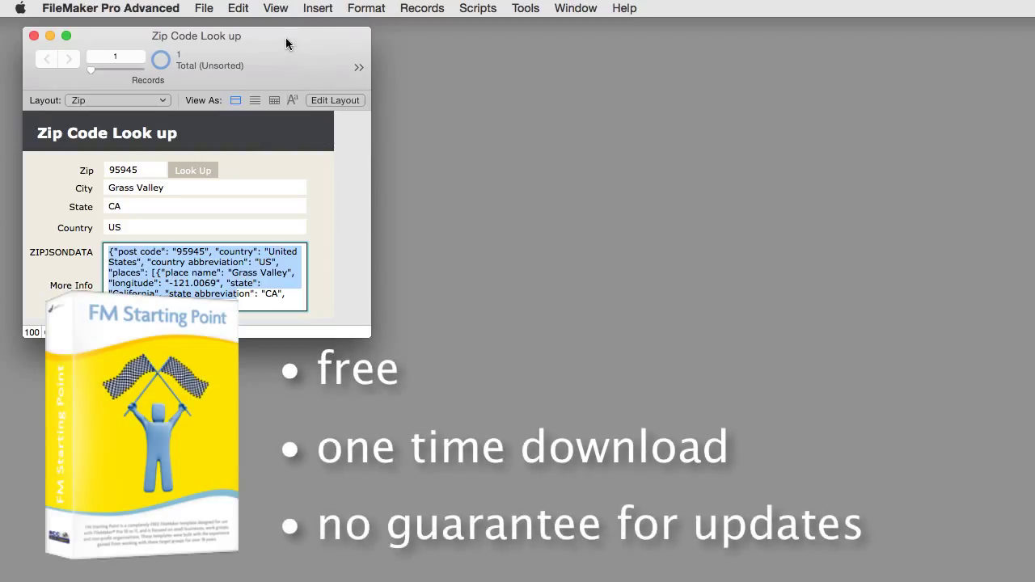
# - Drag the Zip Code Look up window aside to reveal the FM Starting Point Home layout
pyautogui.moveTo(196, 36); pyautogui.dragTo(558, 40)
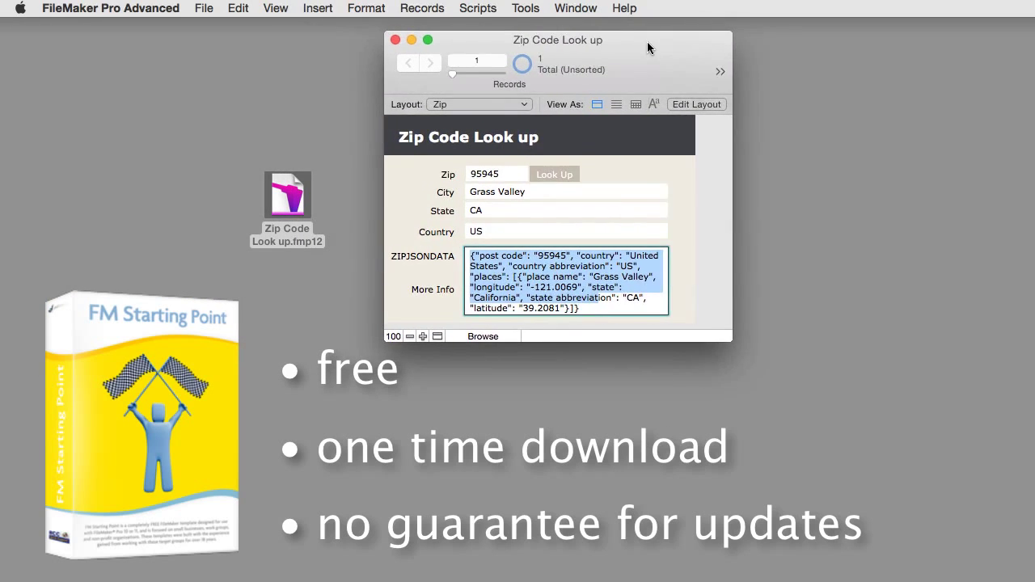
pyautogui.moveTo(558, 40); pyautogui.dragTo(739, 41)
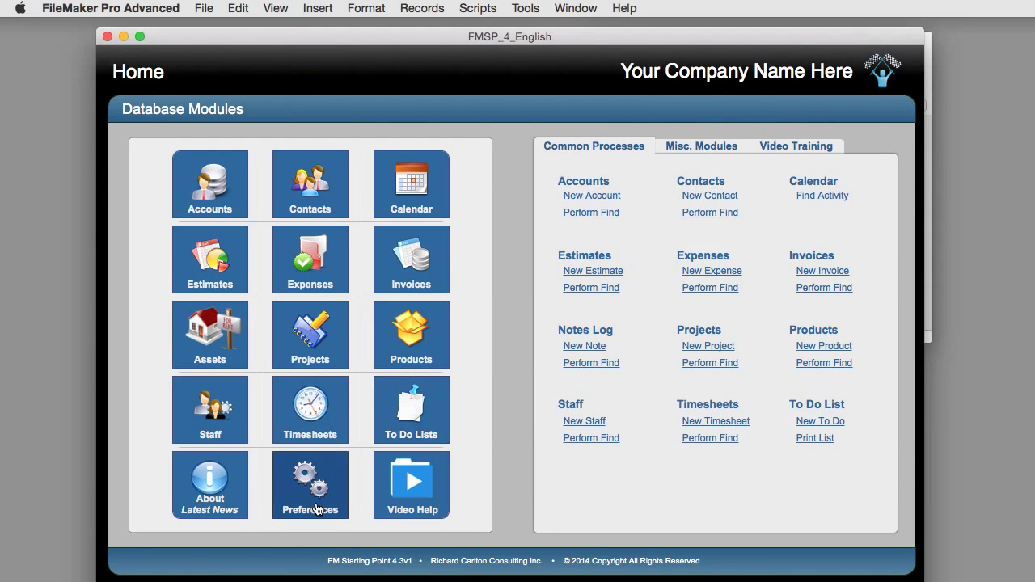
pyautogui.click(309, 484)
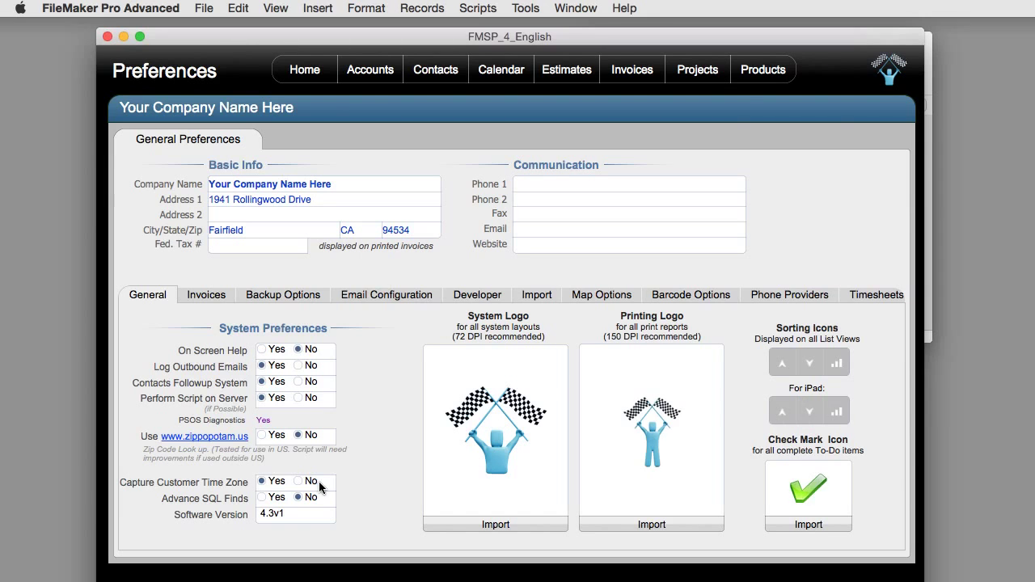
pyautogui.moveTo(340, 486)
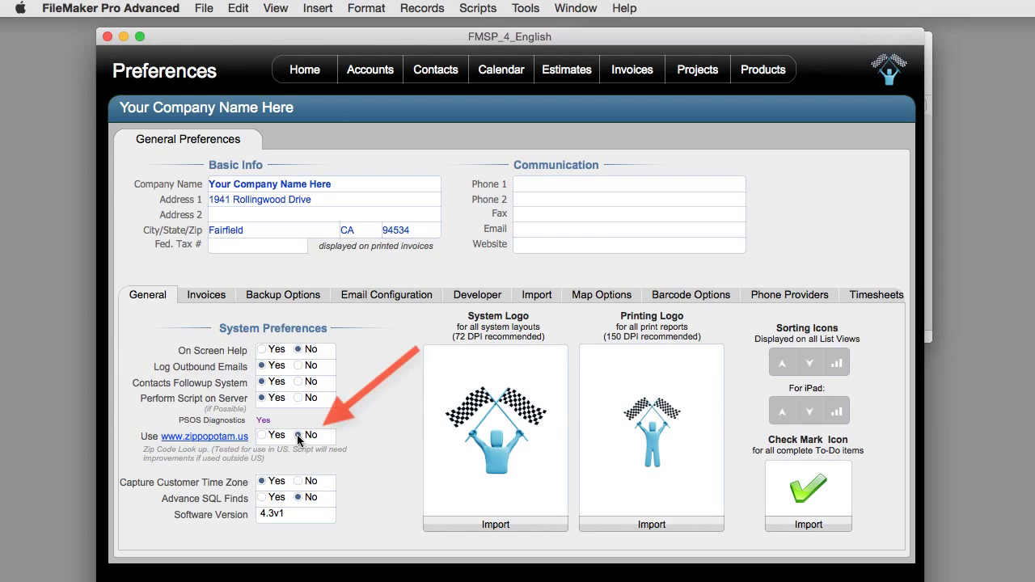
pyautogui.click(262, 435)
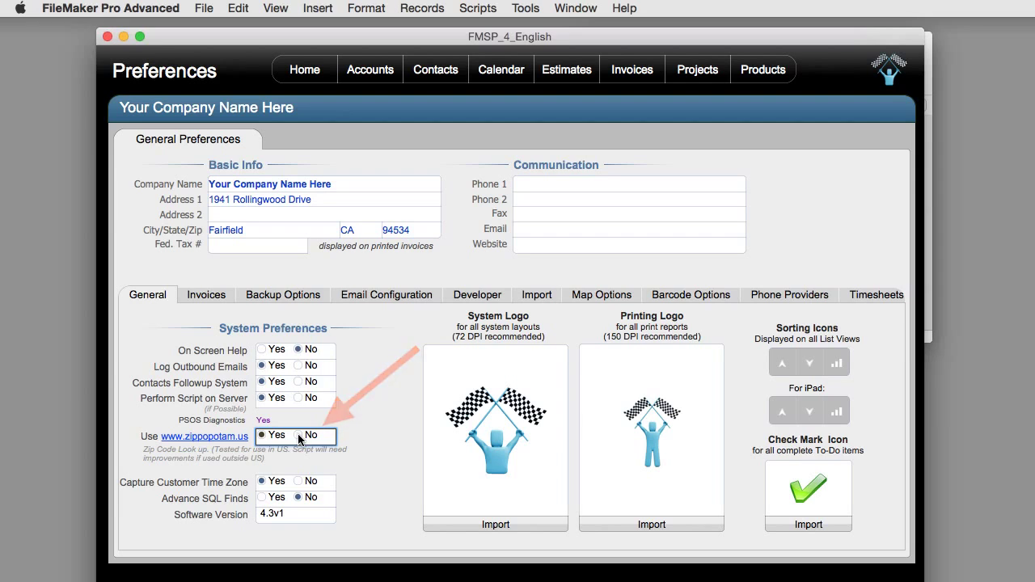
pyautogui.click(299, 435)
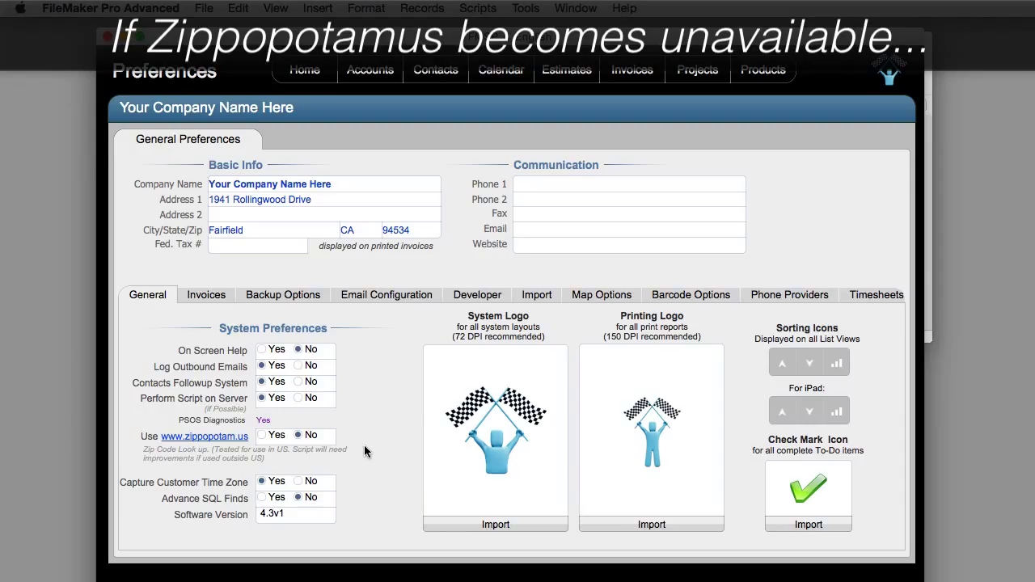
pyautogui.moveTo(435, 70)
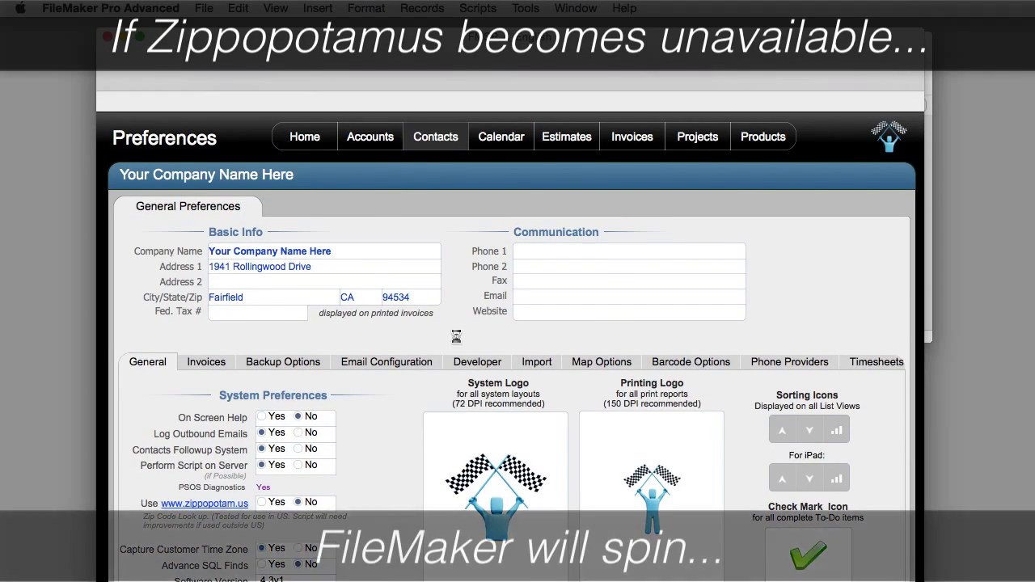
# - Open Contacts to view the Left Shark record in Santa Clara, CA 95054
pyautogui.click(435, 136)
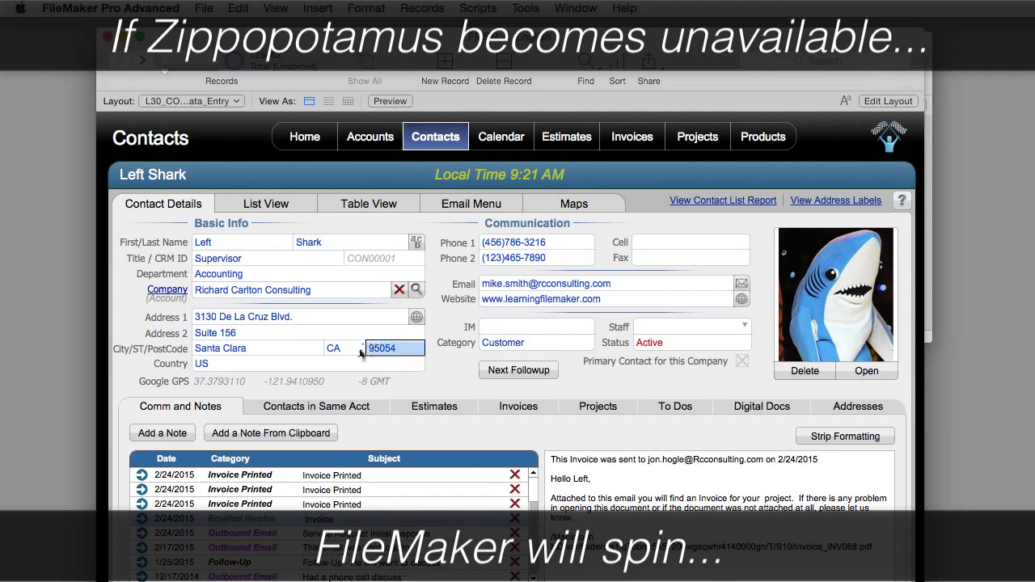
pyautogui.moveTo(426, 363)
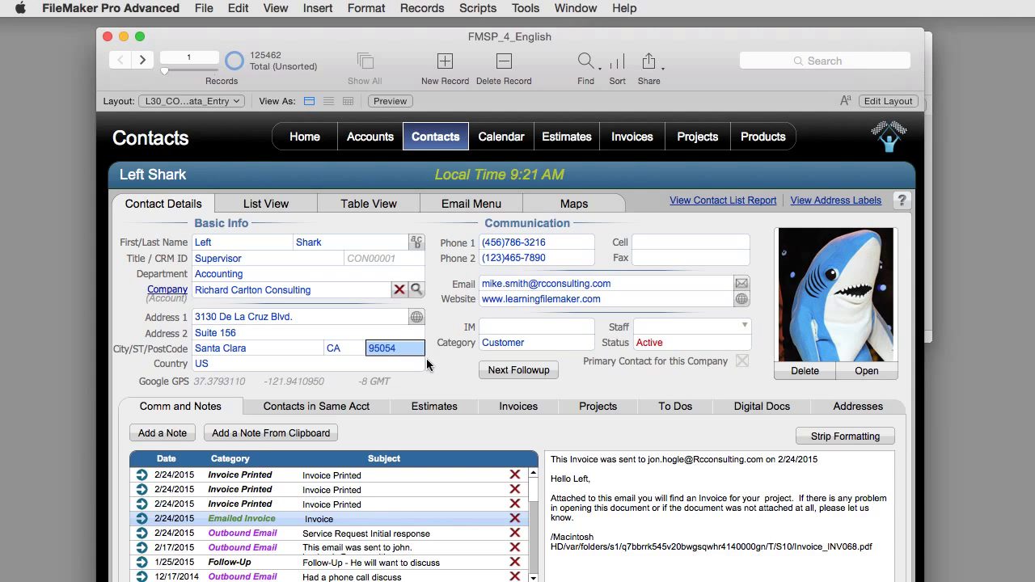
pyautogui.moveTo(305, 357)
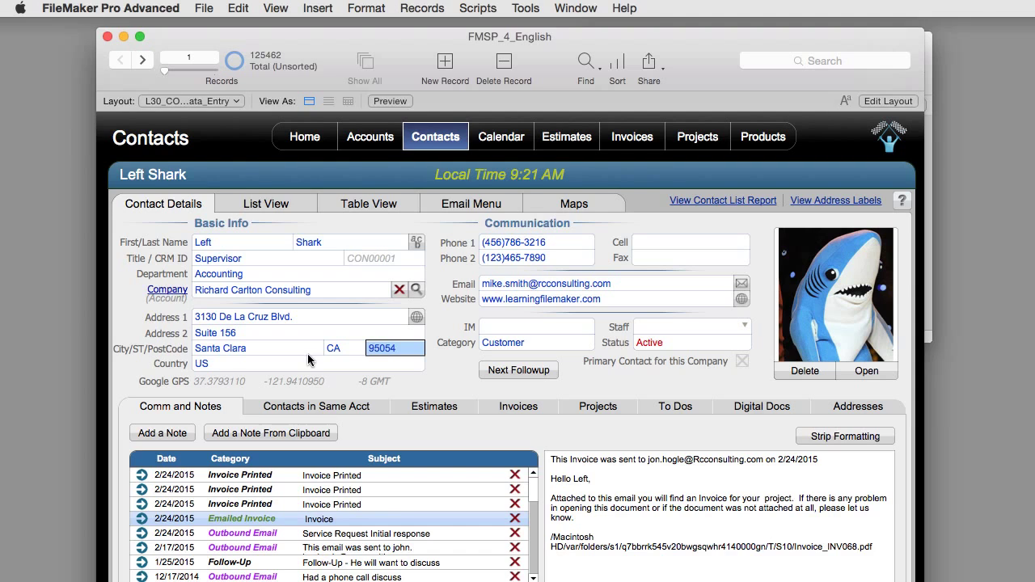
pyautogui.click(304, 136)
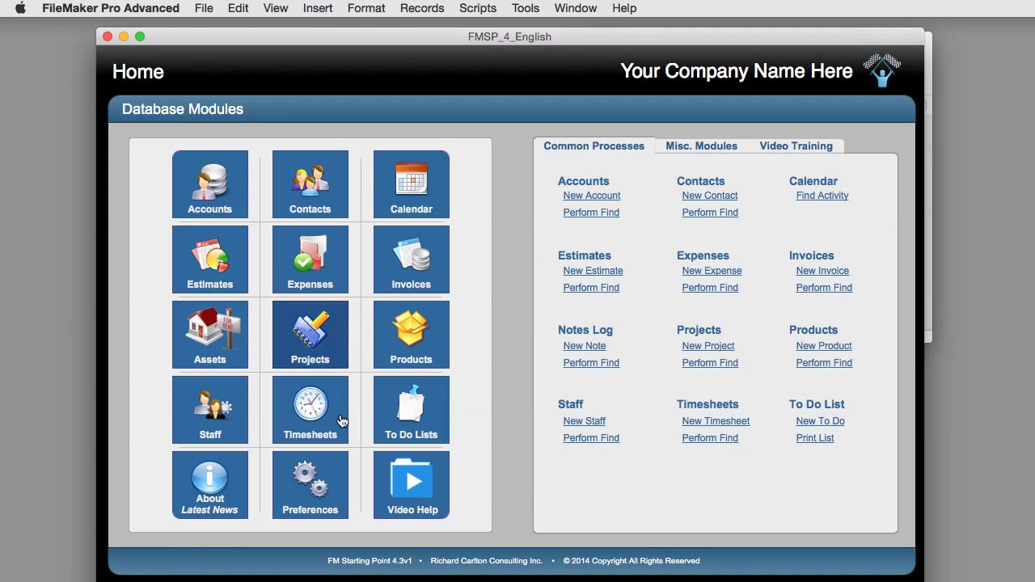
pyautogui.click(309, 484)
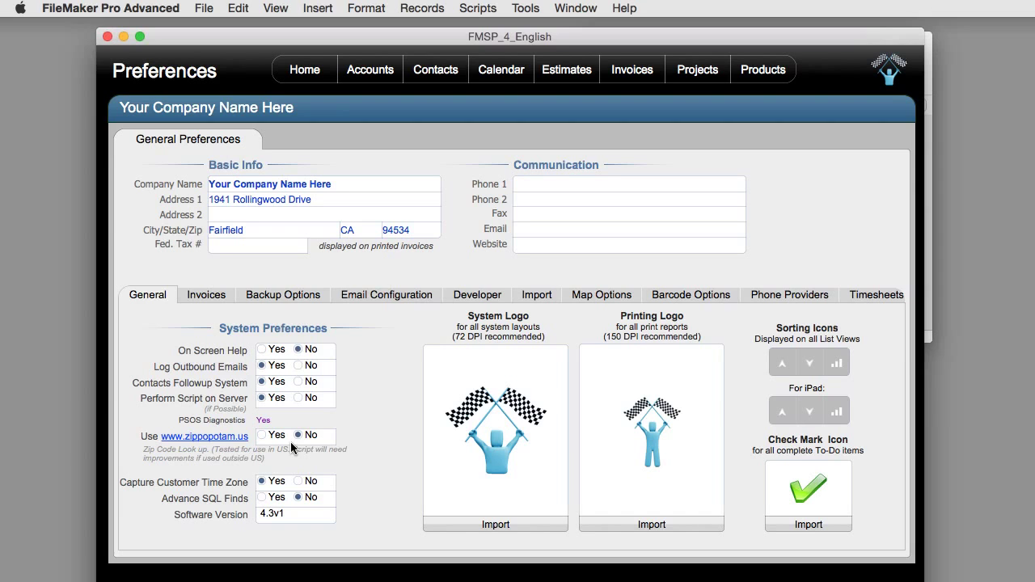
pyautogui.click(262, 434)
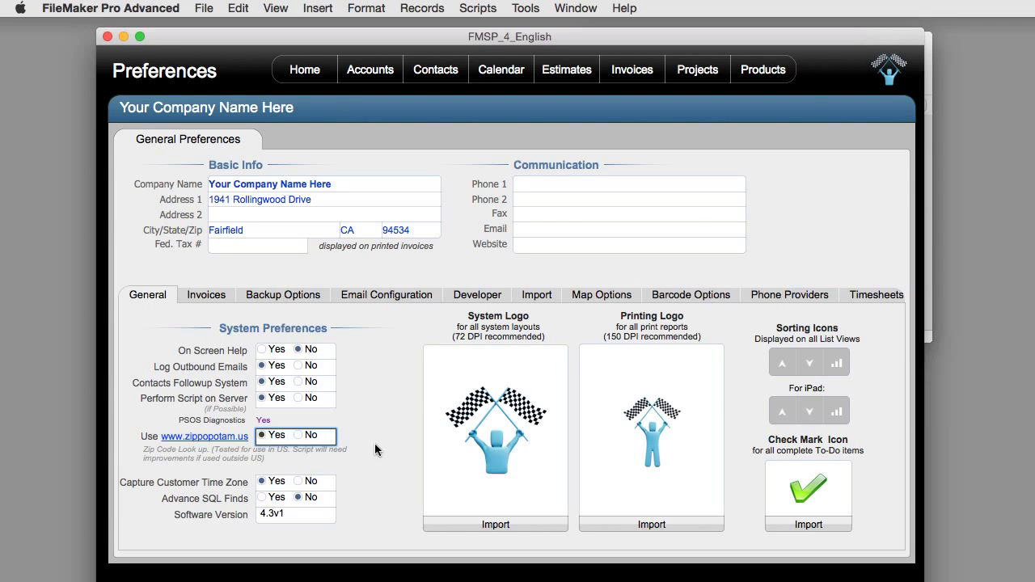
pyautogui.click(435, 69)
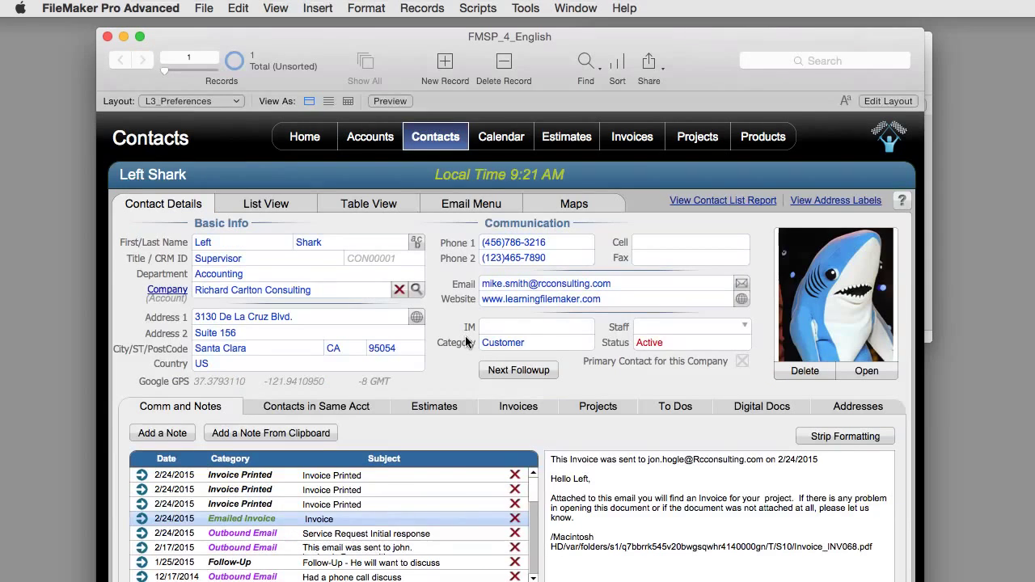
# - Change Left Shark's postcode from 95054 to 94534 so City and State look up Fairfield, CA
pyautogui.click(381, 348)
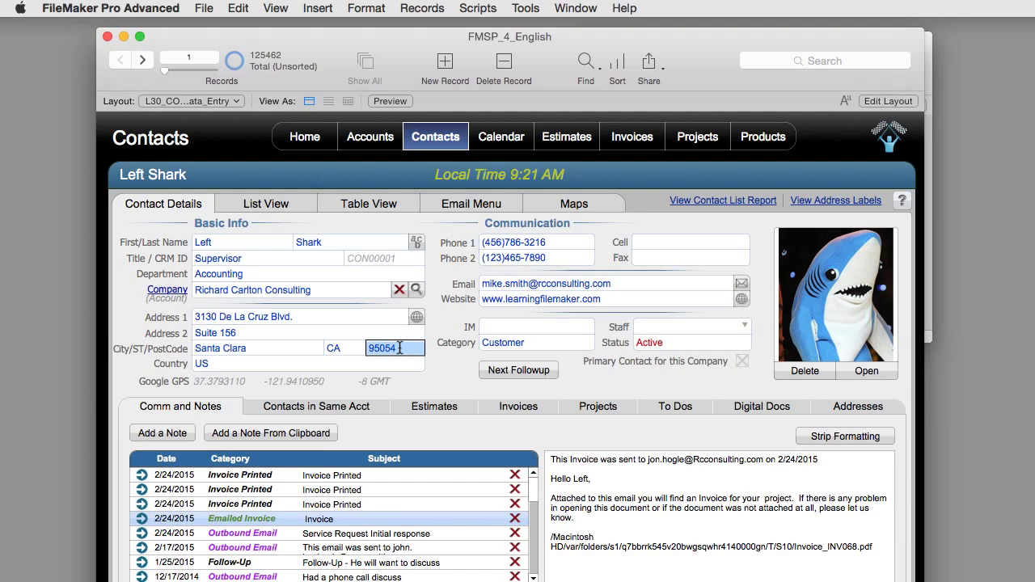
pyautogui.write('9')
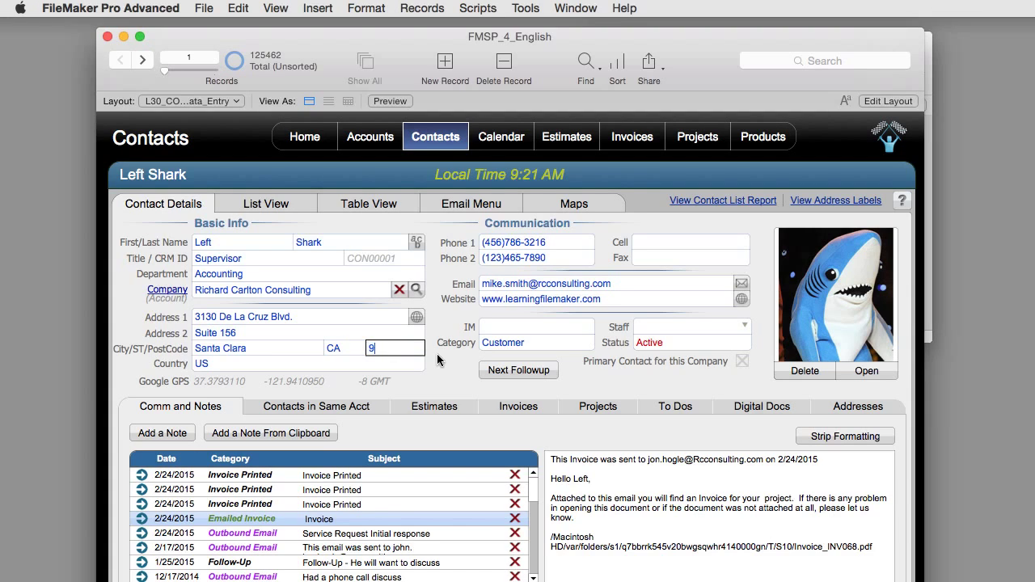
pyautogui.write('4534')
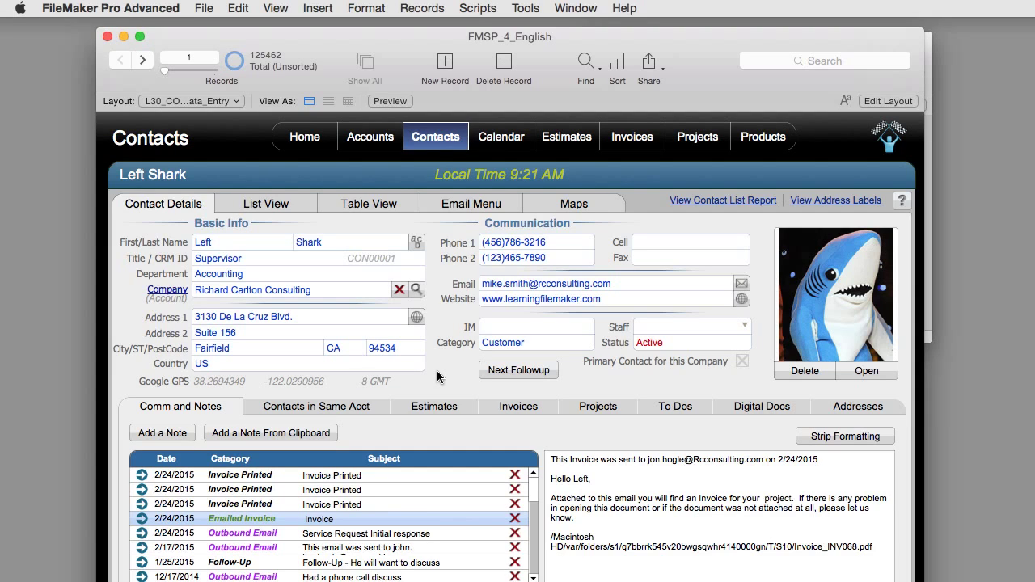
pyautogui.moveTo(426, 377)
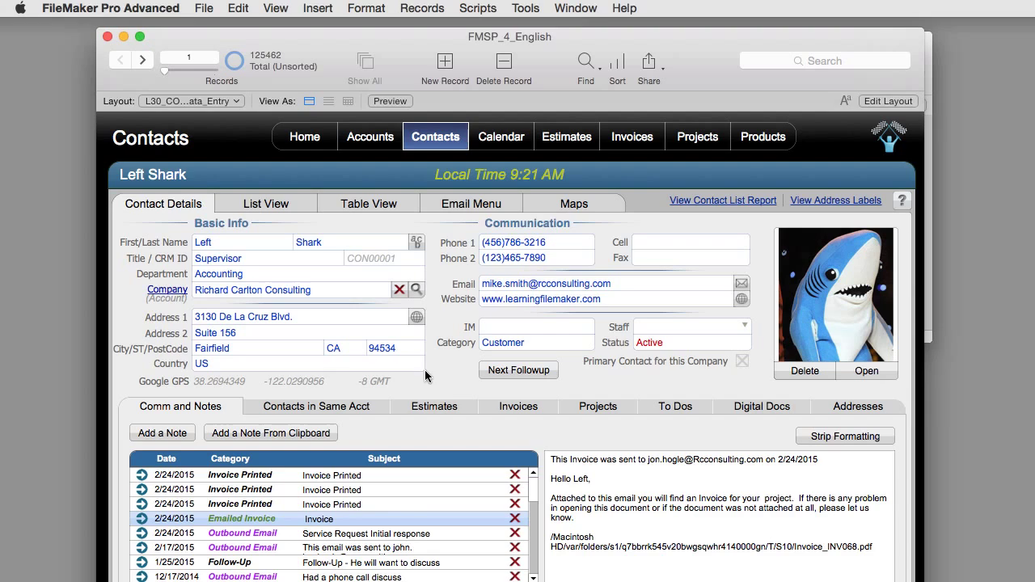
pyautogui.moveTo(340, 386)
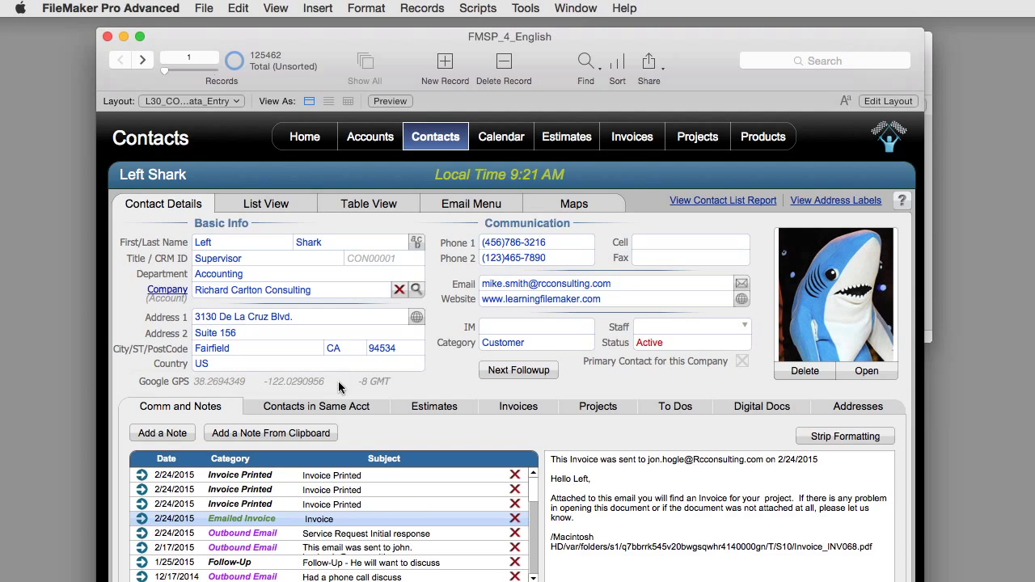
pyautogui.click(234, 381)
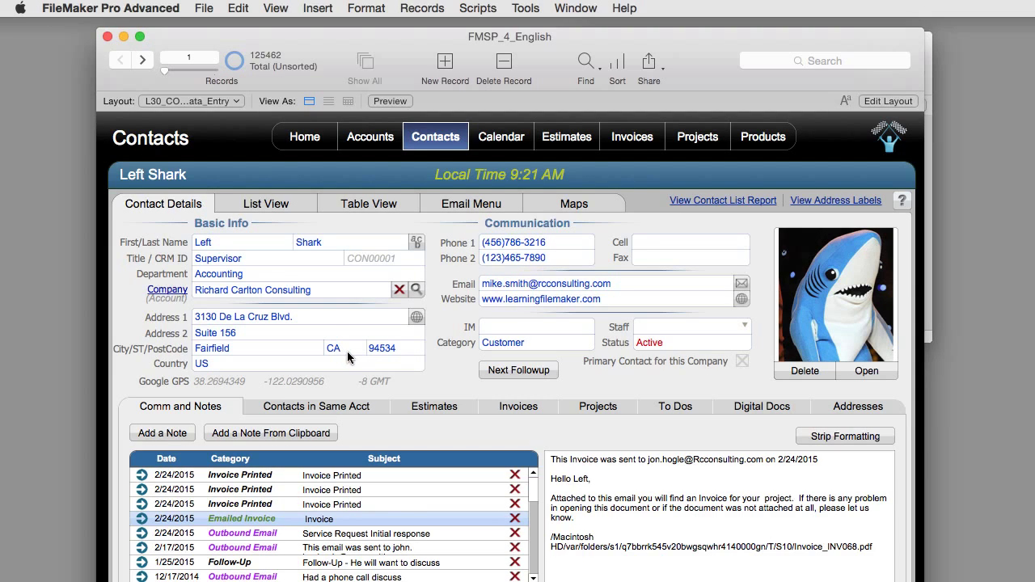
pyautogui.moveTo(439, 371)
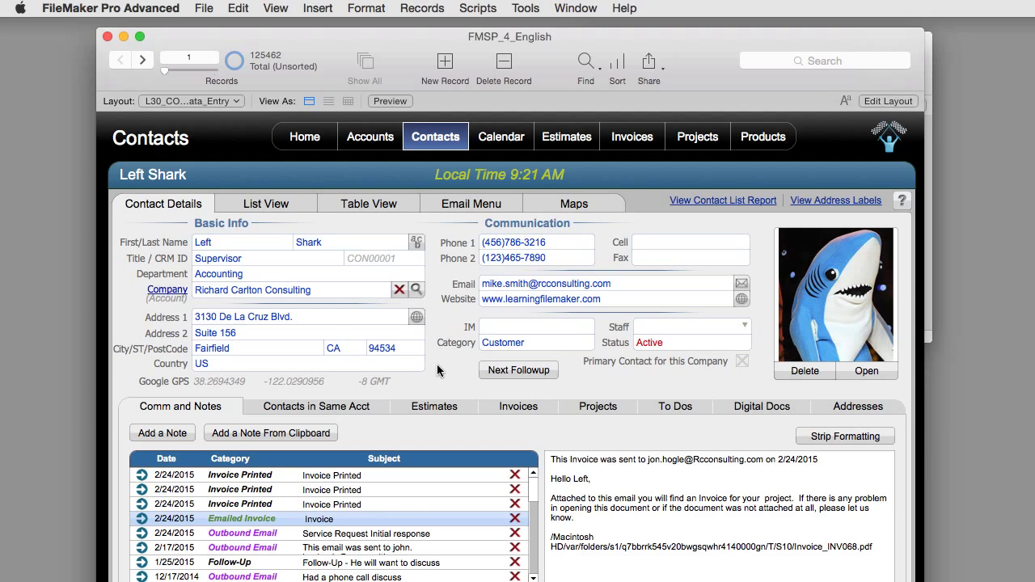